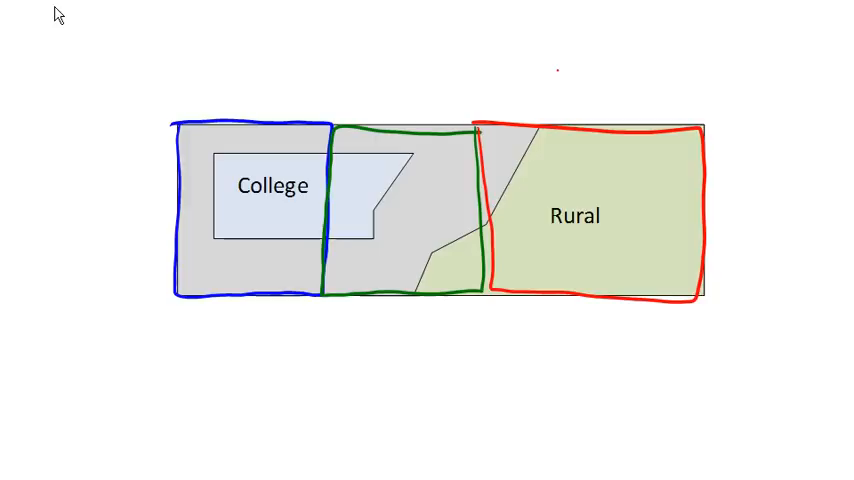
pyautogui.moveTo(350, 140)
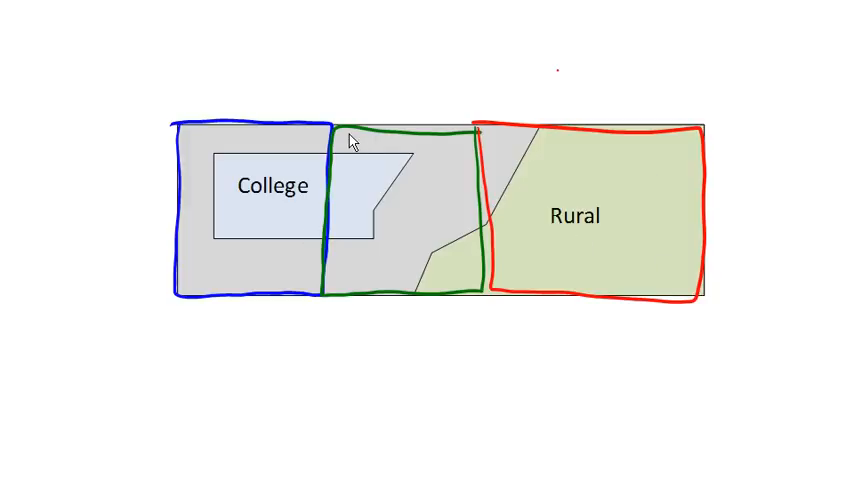
pyautogui.moveTo(640, 204)
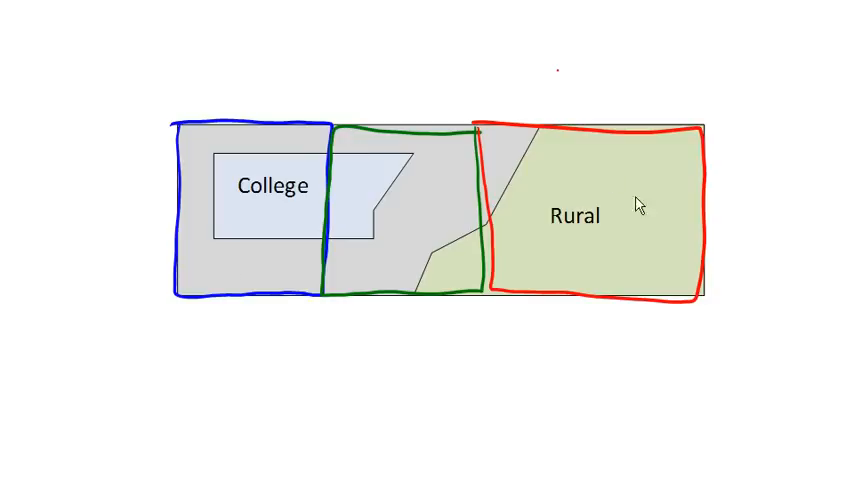
pyautogui.moveTo(233, 218)
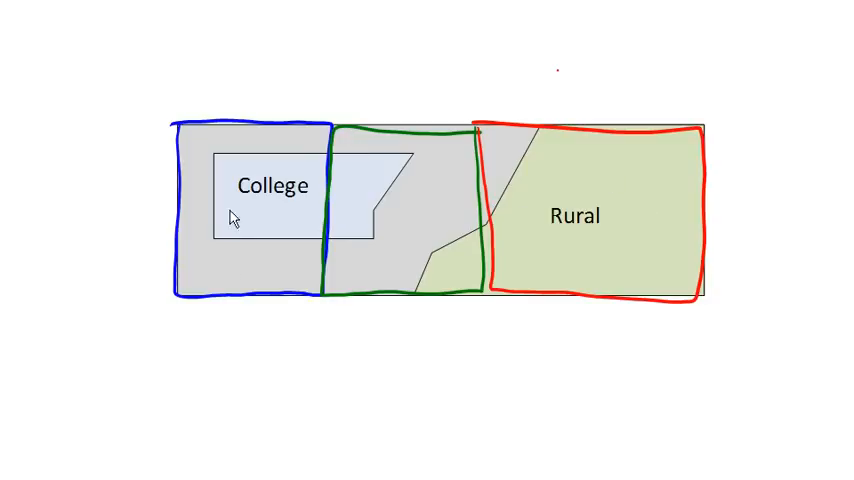
pyautogui.moveTo(224, 222)
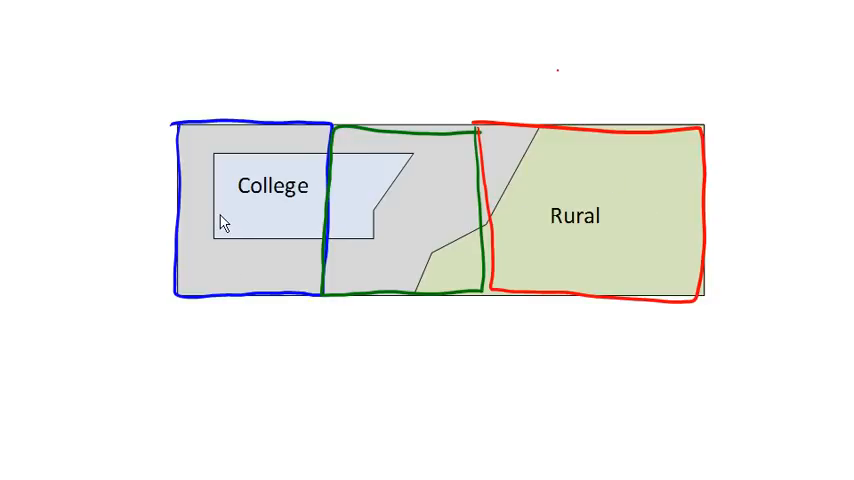
pyautogui.moveTo(455, 309)
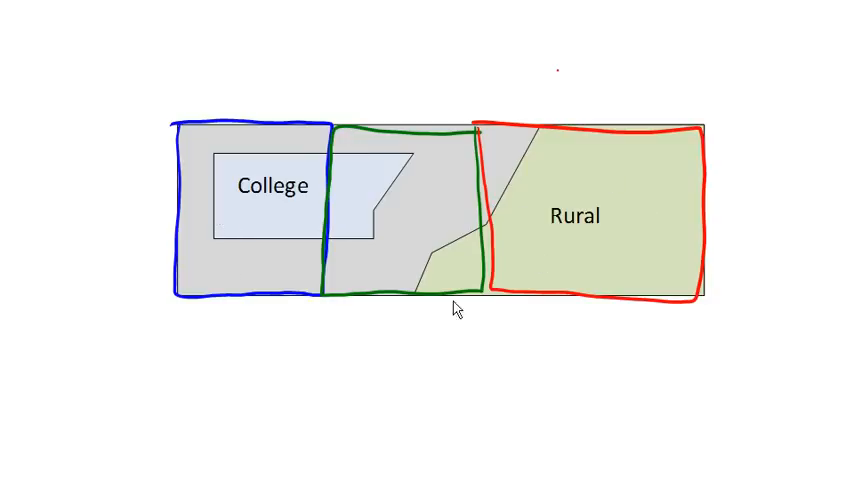
pyautogui.moveTo(703, 250)
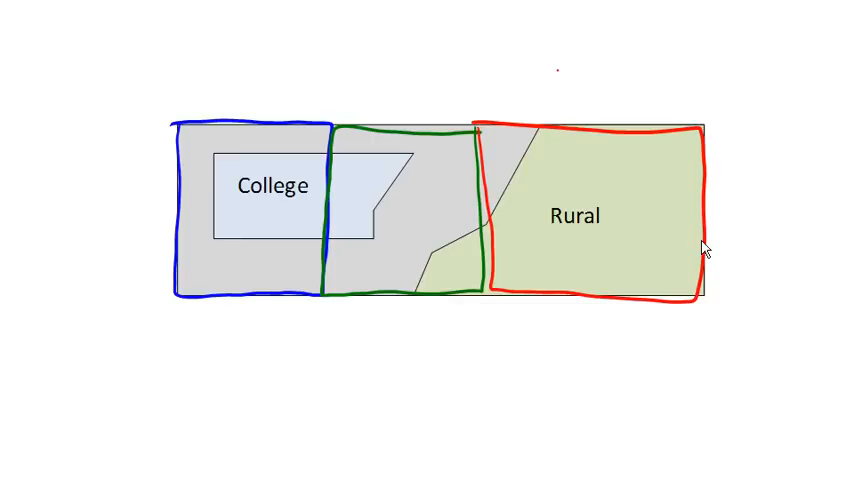
pyautogui.moveTo(419, 76)
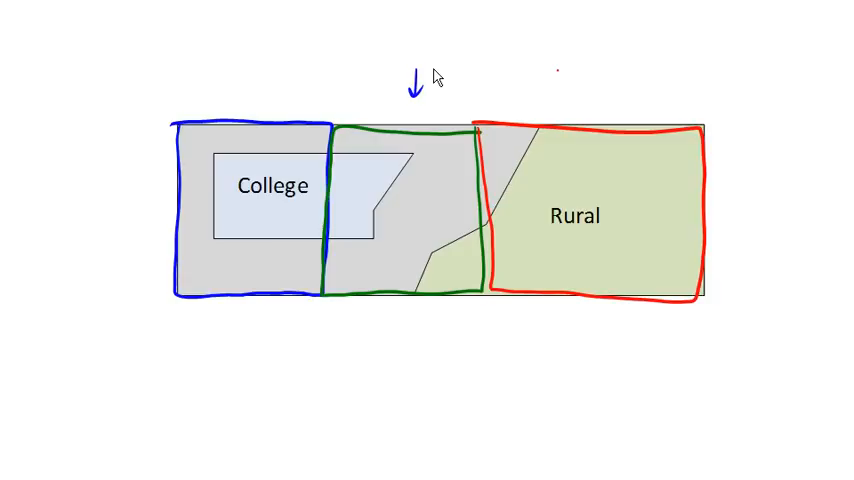
pyautogui.moveTo(212, 30)
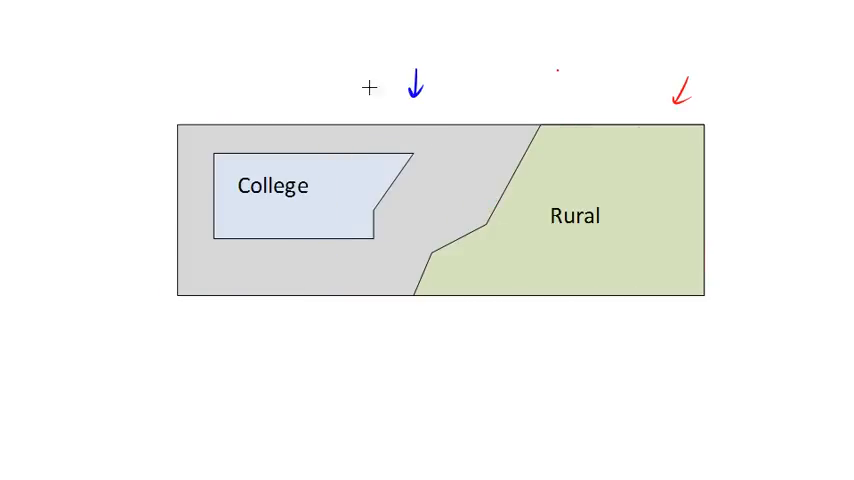
pyautogui.moveTo(188, 140)
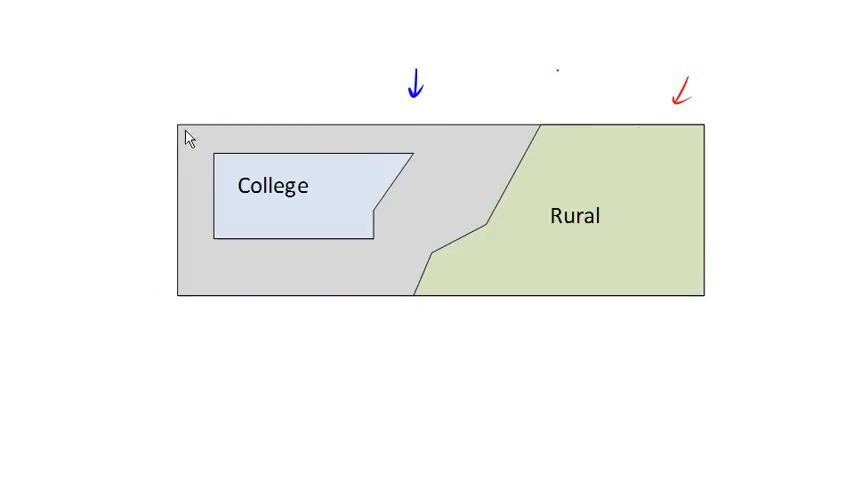
pyautogui.moveTo(291, 196)
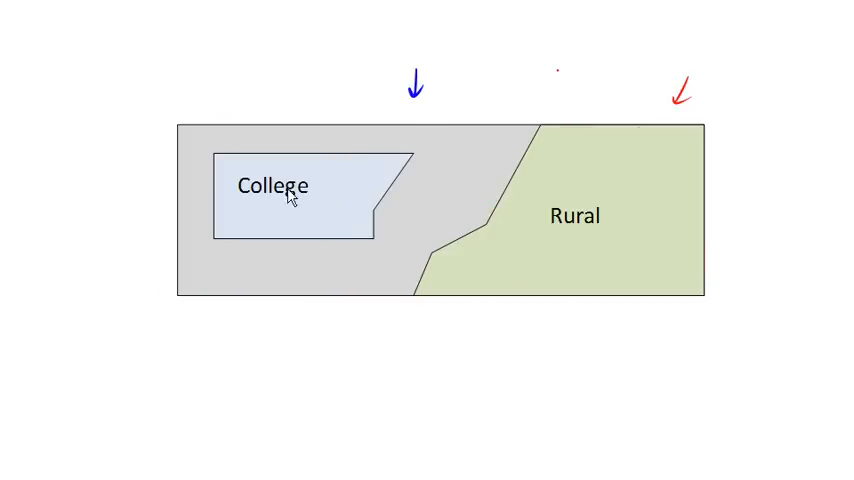
pyautogui.moveTo(317, 294)
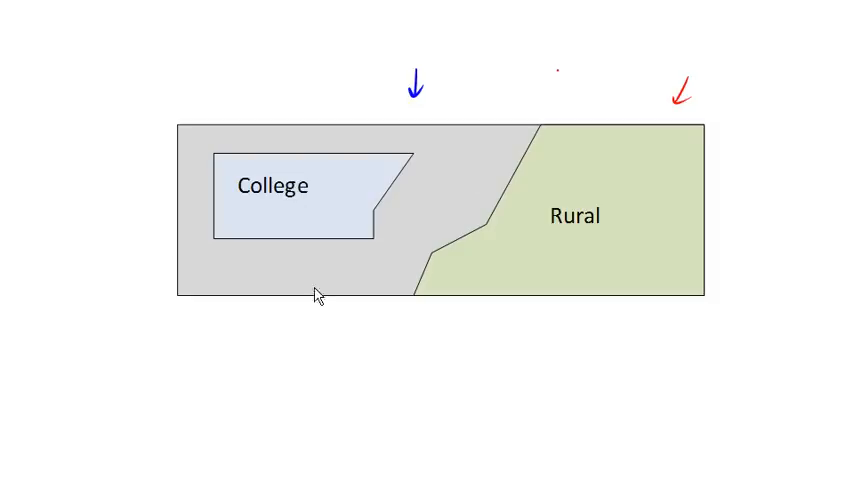
pyautogui.moveTo(633, 166)
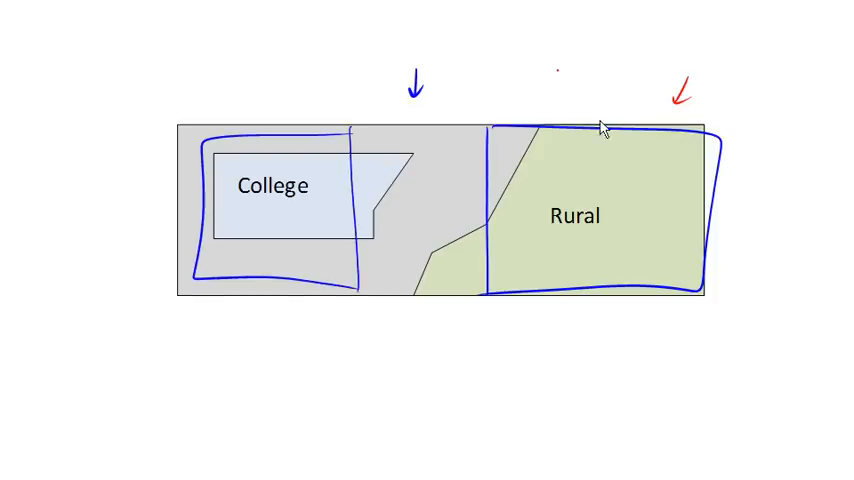
pyautogui.moveTo(414, 36)
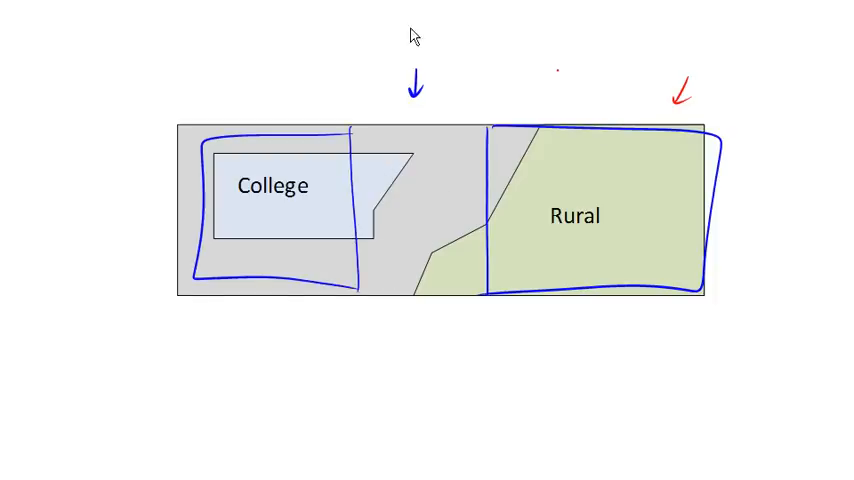